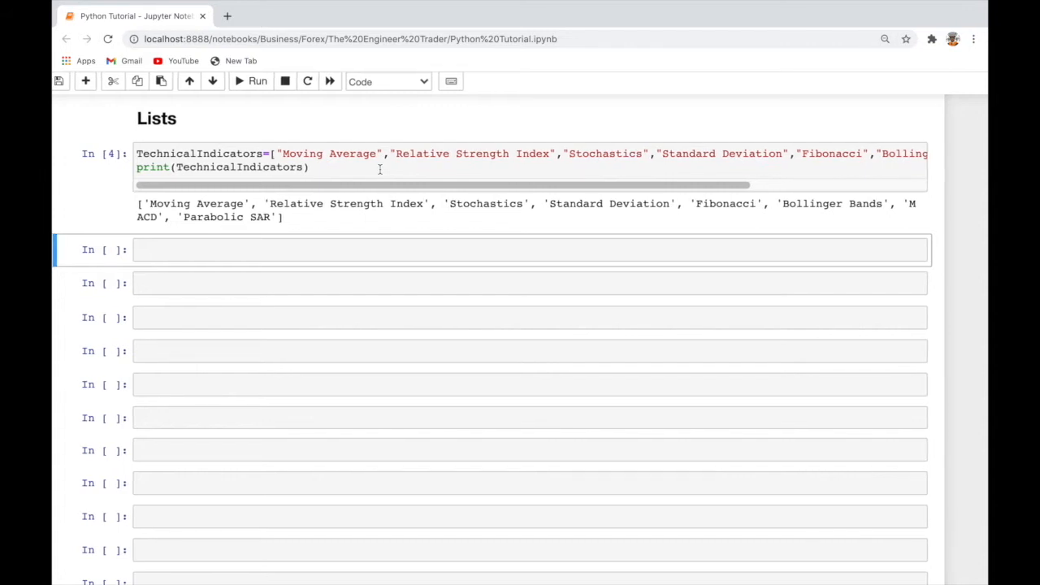
Step: Turn the empty cell below the list output into a '## List Index' Markdown heading
{"action": "left_click", "coordinate": [349, 249]}
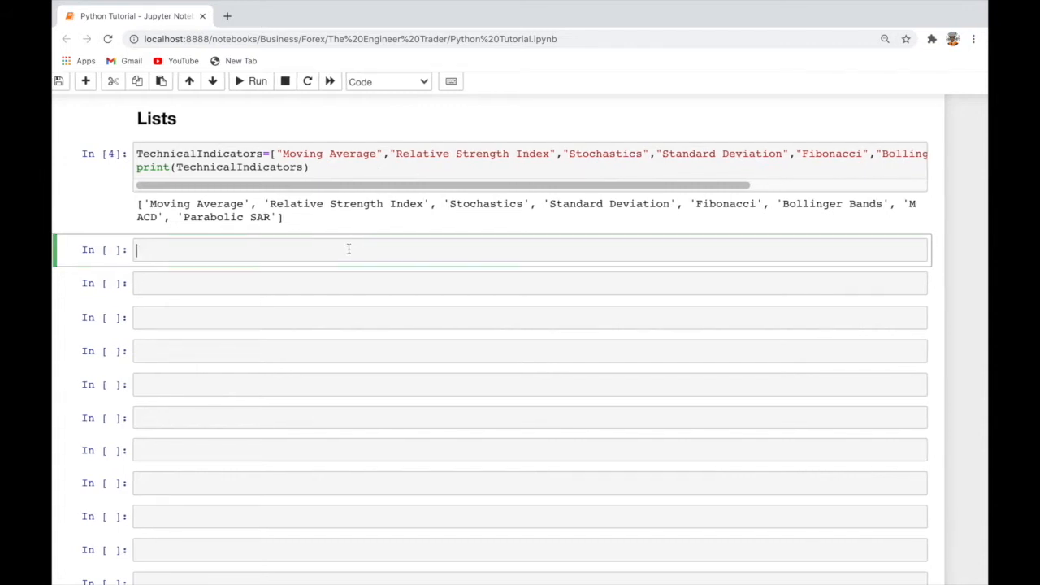
{"action": "type", "text": "##List Index"}
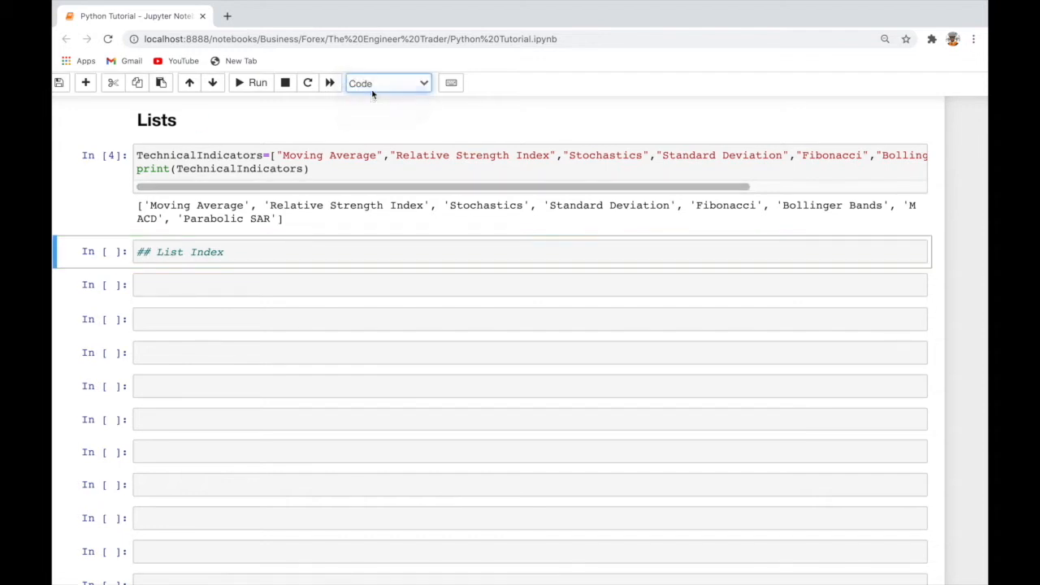
{"action": "left_click", "coordinate": [387, 83]}
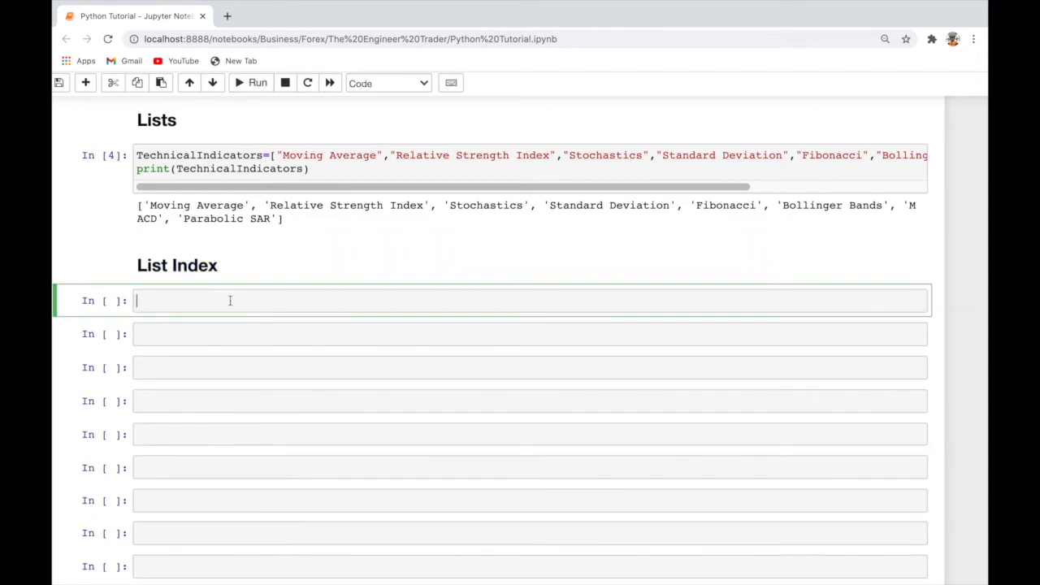
Step: Run print(TechnicalIndicators[0]) under the heading, outputting 'Moving Average'
{"action": "left_click", "coordinate": [278, 168]}
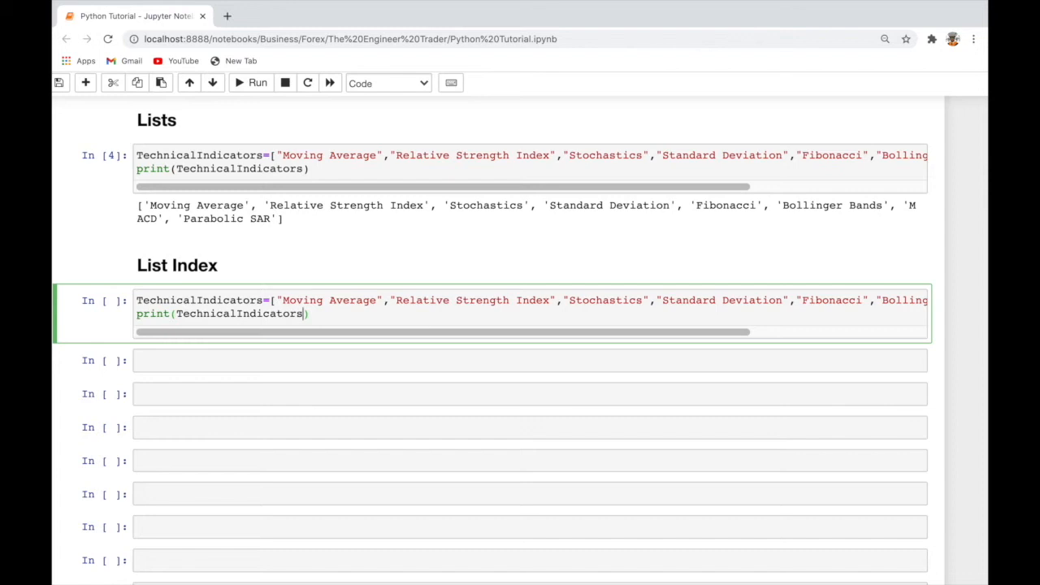
{"action": "type", "text": "[]"}
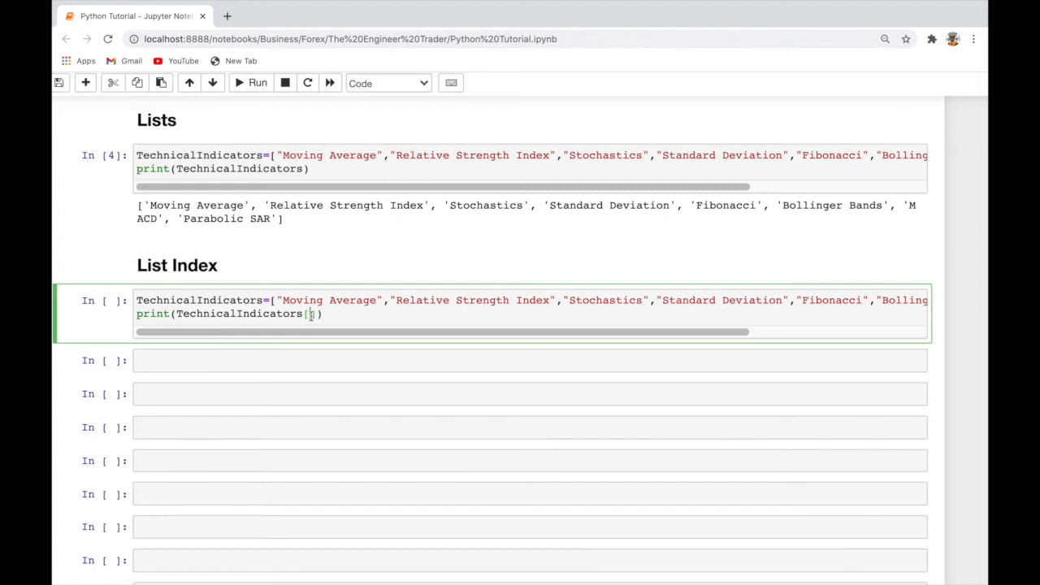
{"action": "type", "text": "0"}
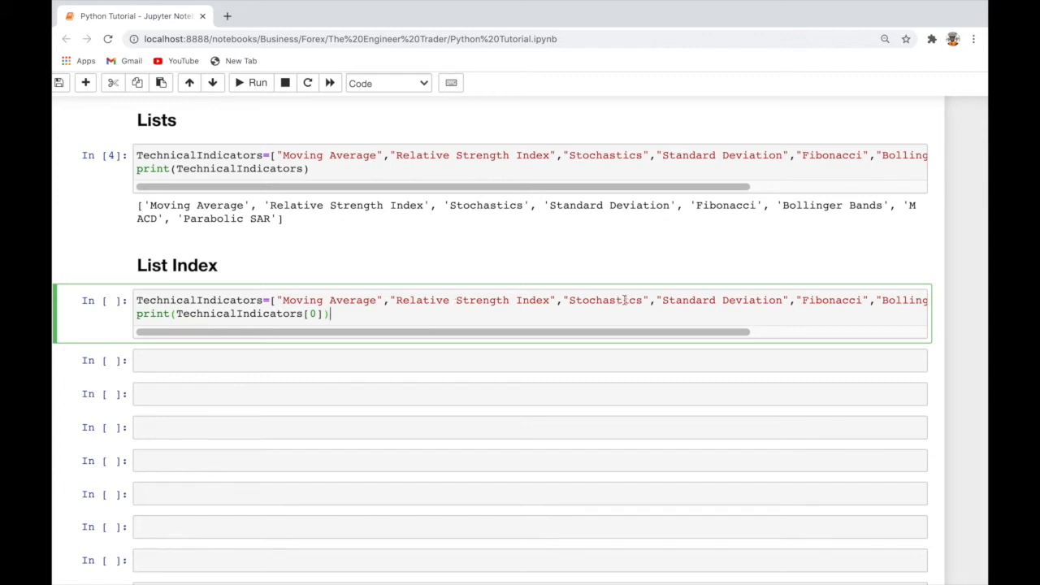
{"action": "scroll", "scroll_direction": "right", "scroll_amount": 3}
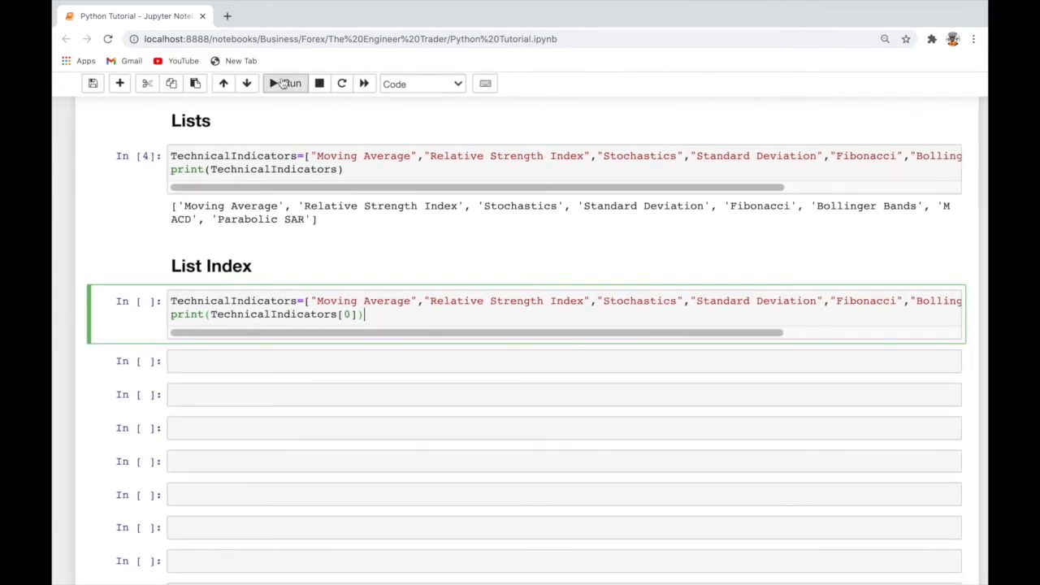
{"action": "left_click", "coordinate": [284, 83]}
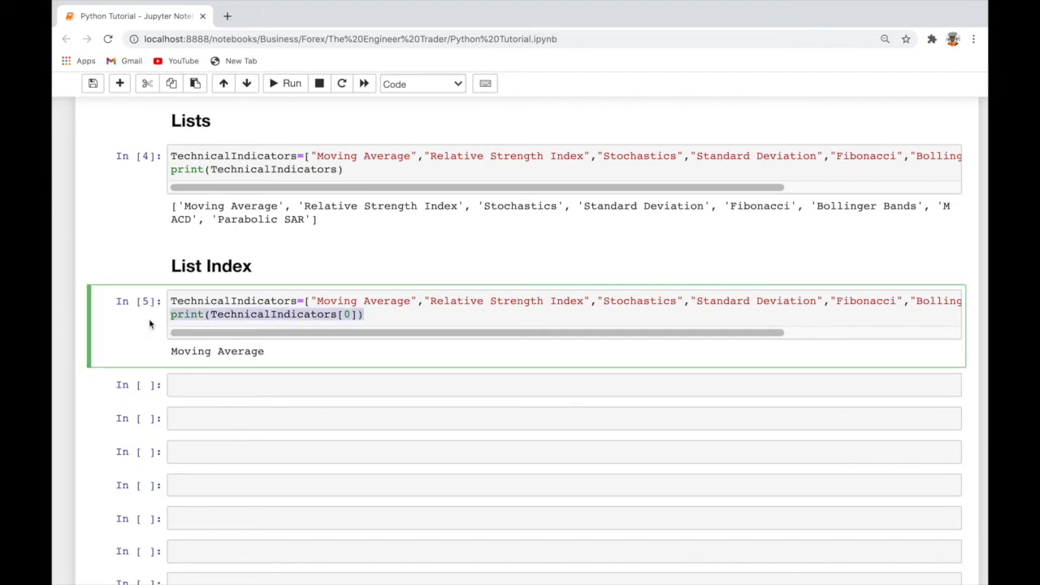
Step: Add print(TechnicalIndicators[n]) lines for indexes 1 through 7 below the first print
{"action": "type", "text": "print(TechnicalIndicators[0])"}
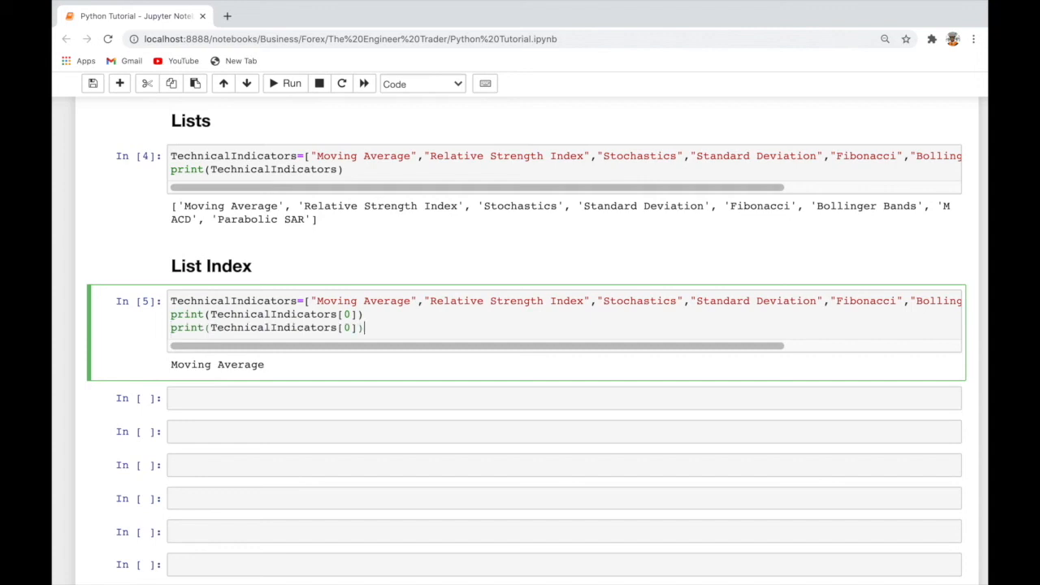
{"action": "key", "text": "Enter"}
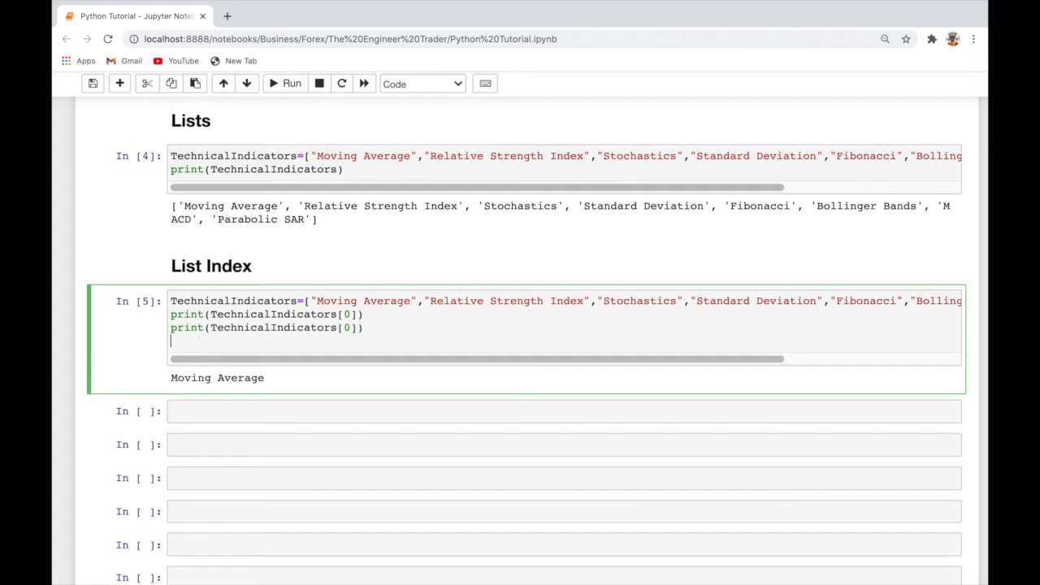
{"action": "type", "text": "print(TechnicalIndicators[0])"}
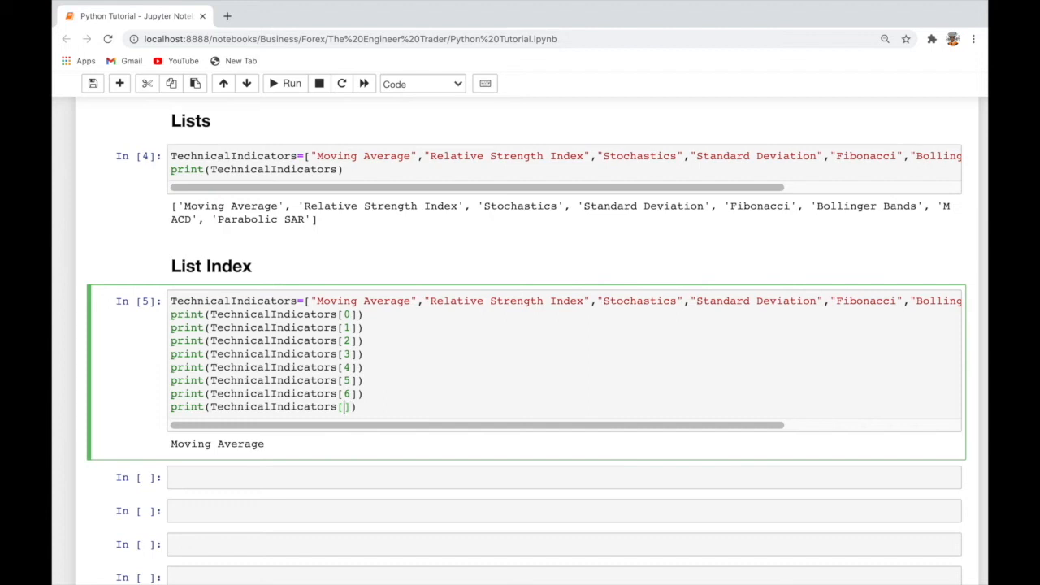
{"action": "type", "text": "7"}
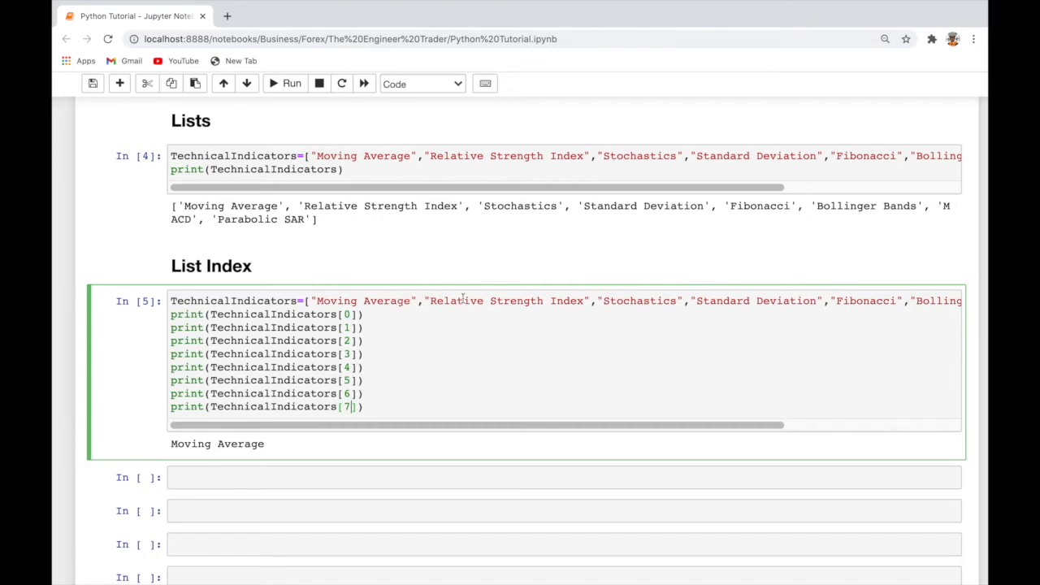
{"action": "mouse_move", "coordinate": [467, 303]}
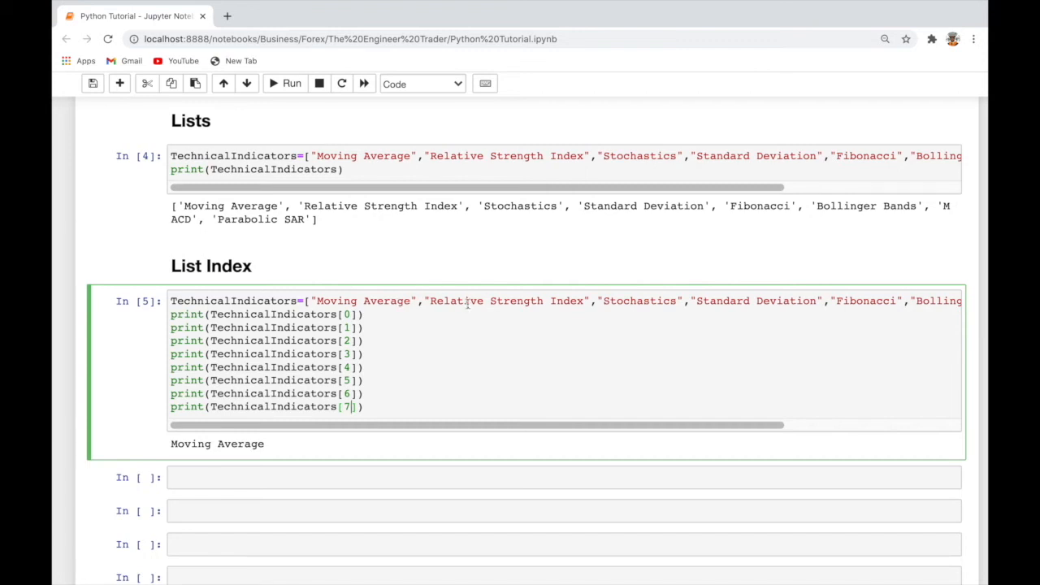
{"action": "mouse_move", "coordinate": [634, 313]}
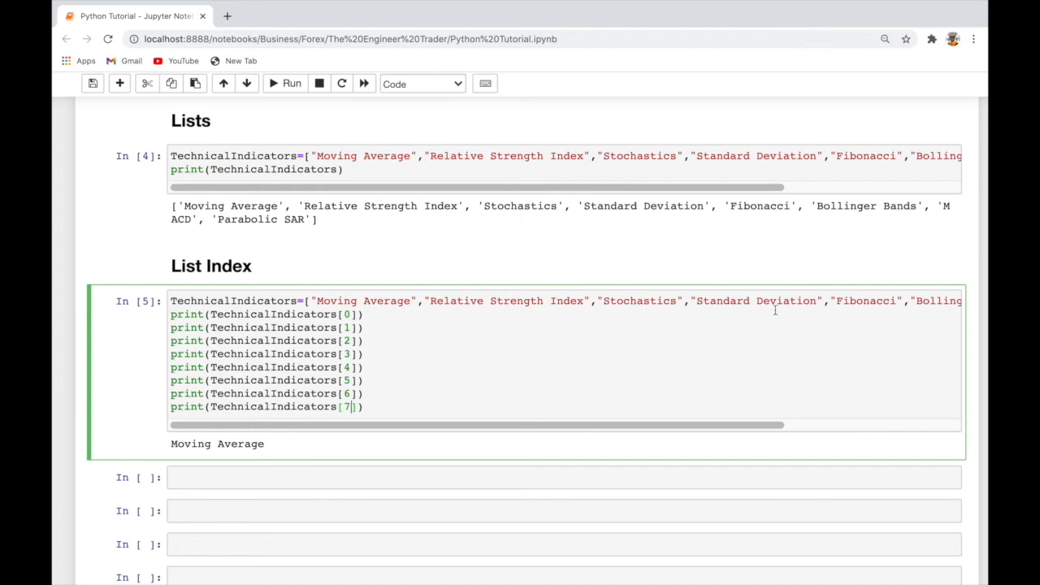
{"action": "scroll", "scroll_direction": "right", "scroll_amount": 3}
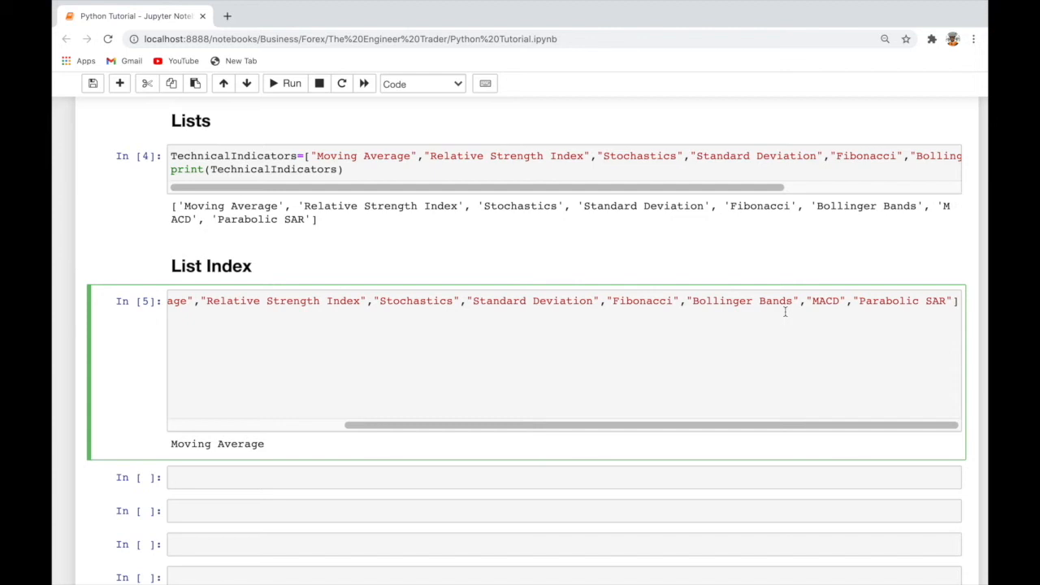
{"action": "mouse_move", "coordinate": [798, 340]}
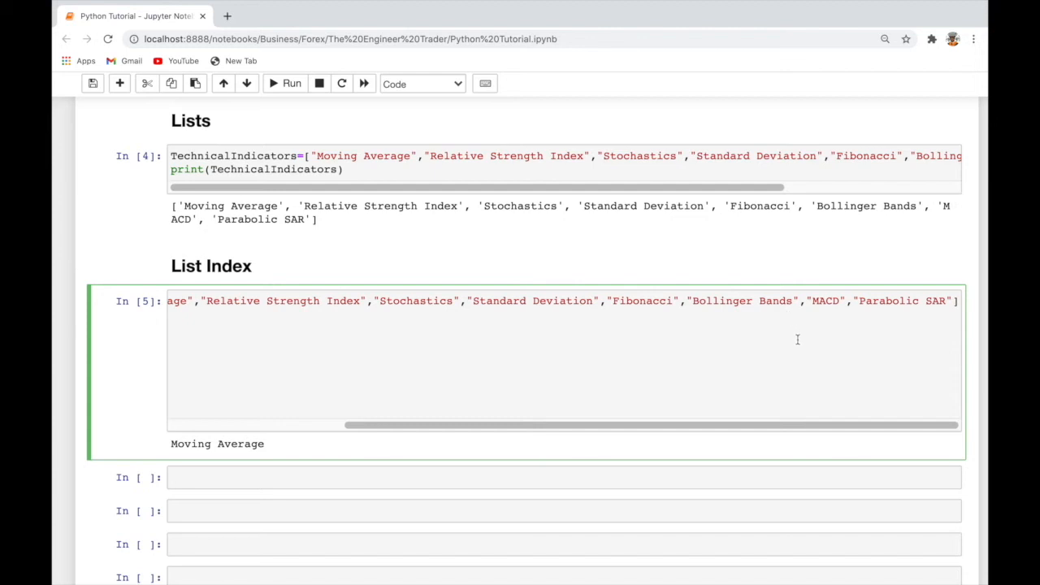
{"action": "mouse_move", "coordinate": [844, 323]}
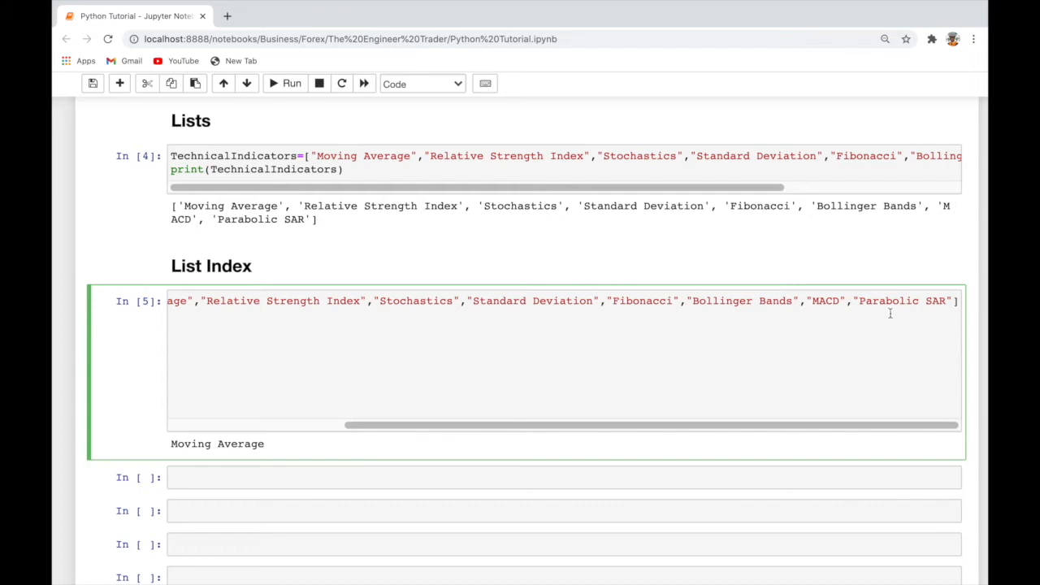
{"action": "mouse_move", "coordinate": [796, 346]}
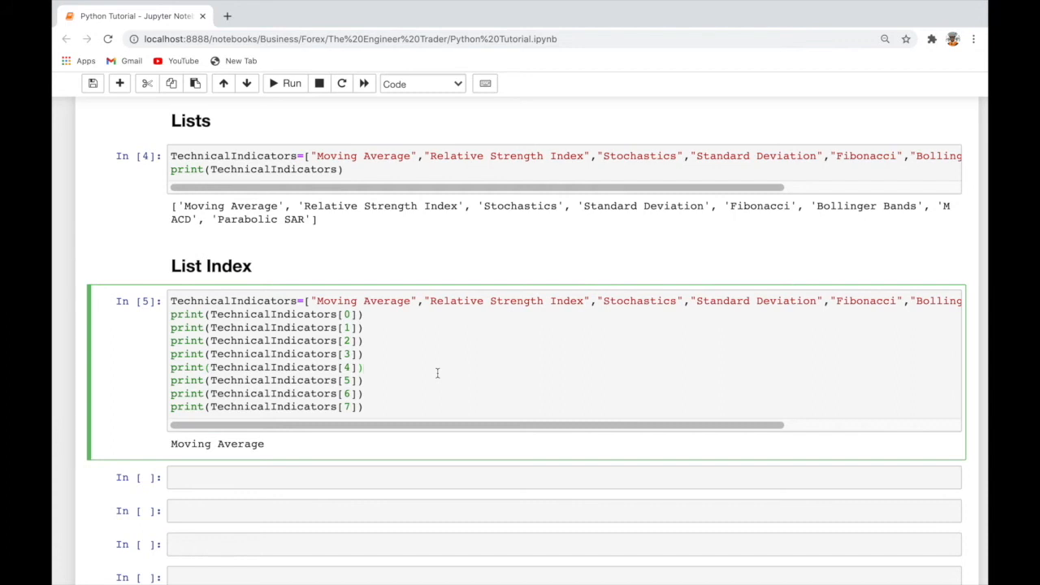
{"action": "mouse_move", "coordinate": [284, 98]}
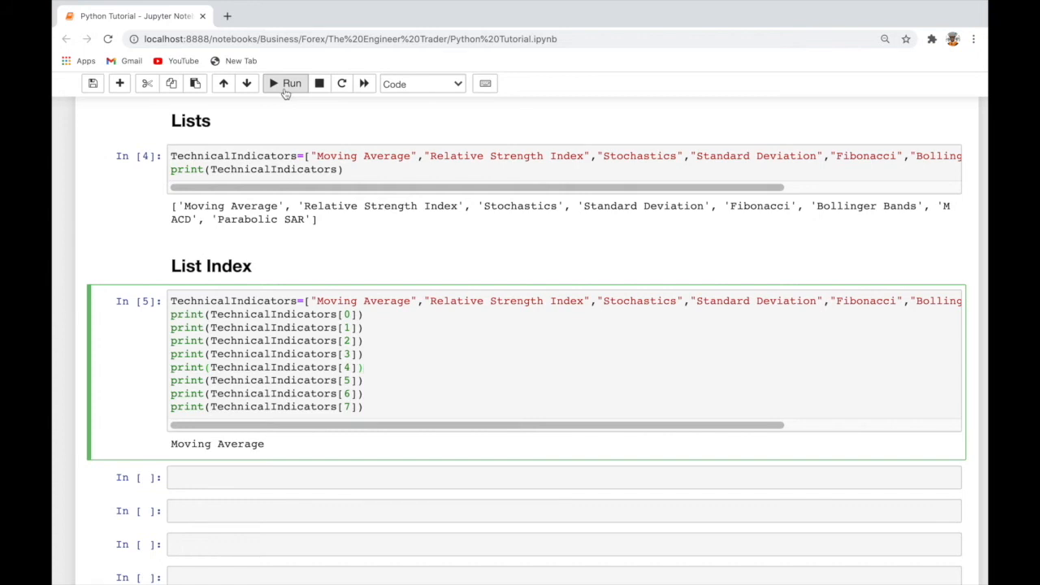
{"action": "mouse_move", "coordinate": [286, 93]}
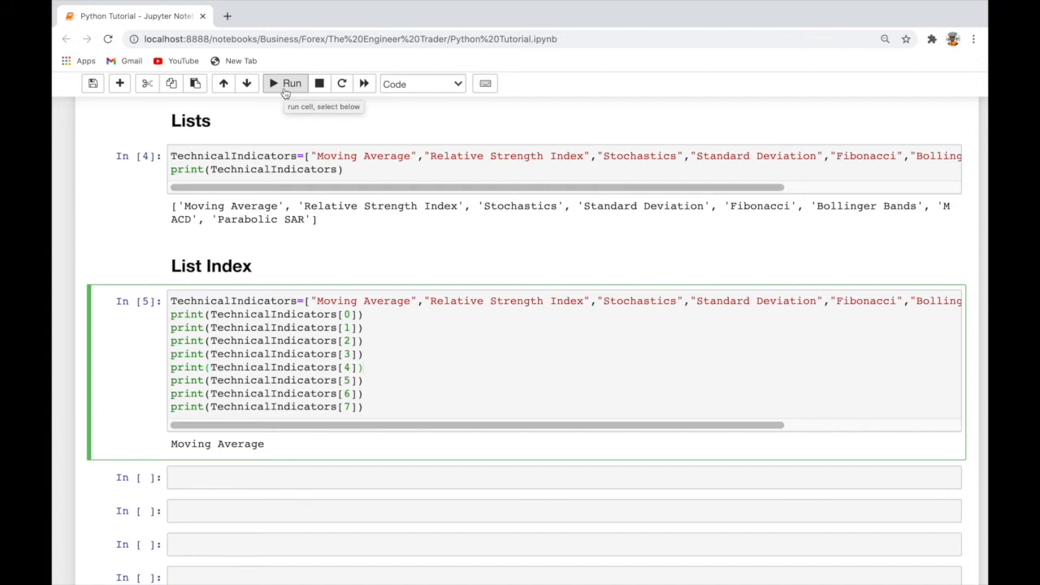
Step: Re-run the cell and scroll through the eight outputs, Moving Average to Parabolic SAR
{"action": "left_click", "coordinate": [285, 84]}
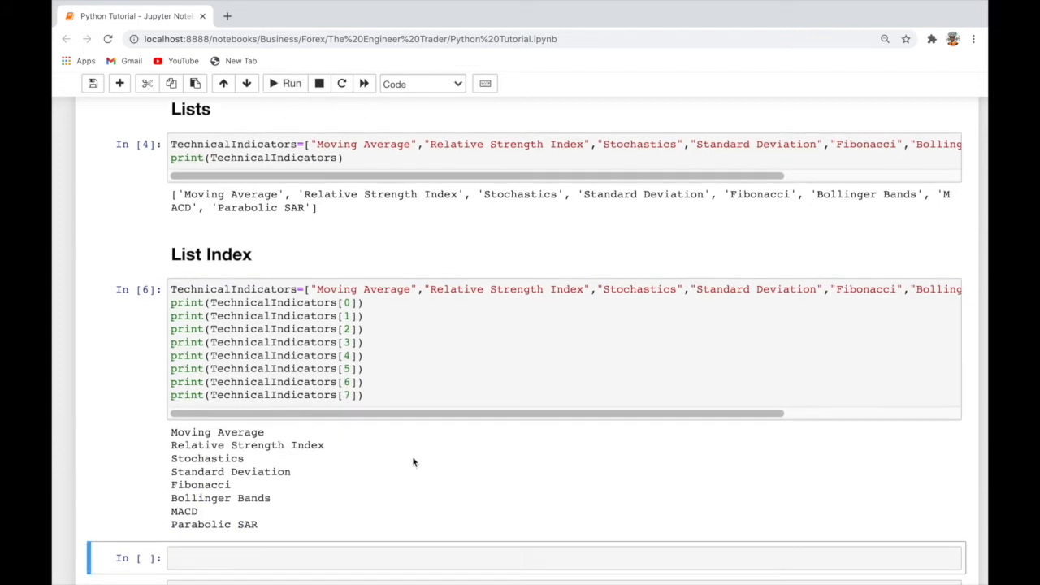
{"action": "scroll", "scroll_direction": "down", "scroll_amount": 3}
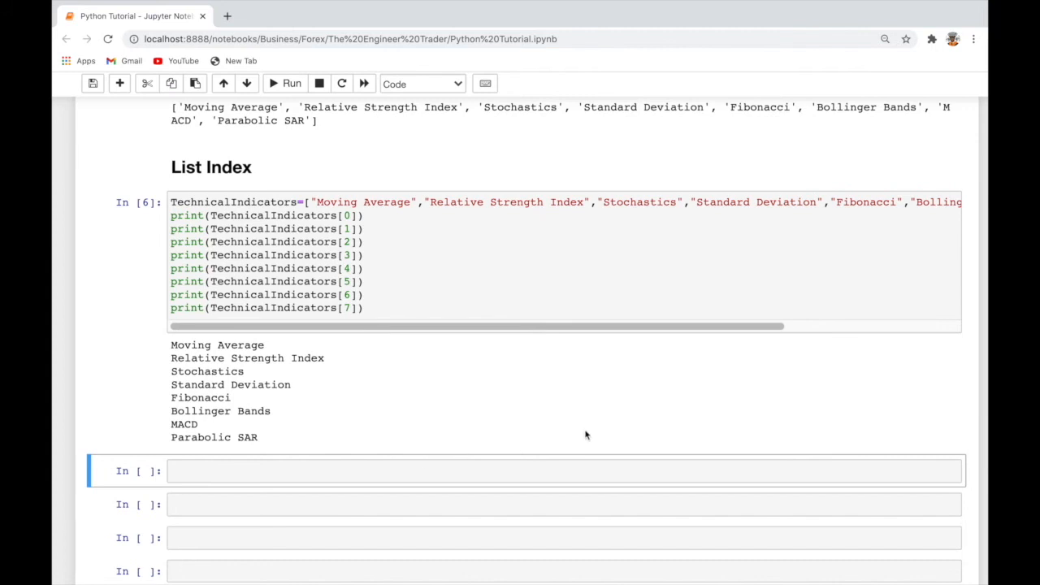
{"action": "scroll", "scroll_direction": "down", "scroll_amount": 3}
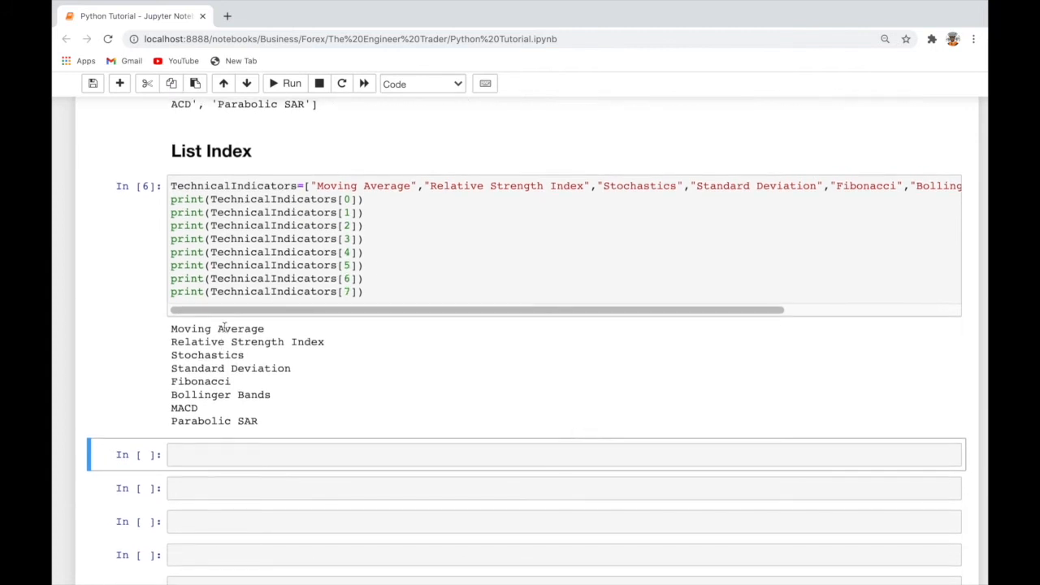
{"action": "mouse_move", "coordinate": [249, 357]}
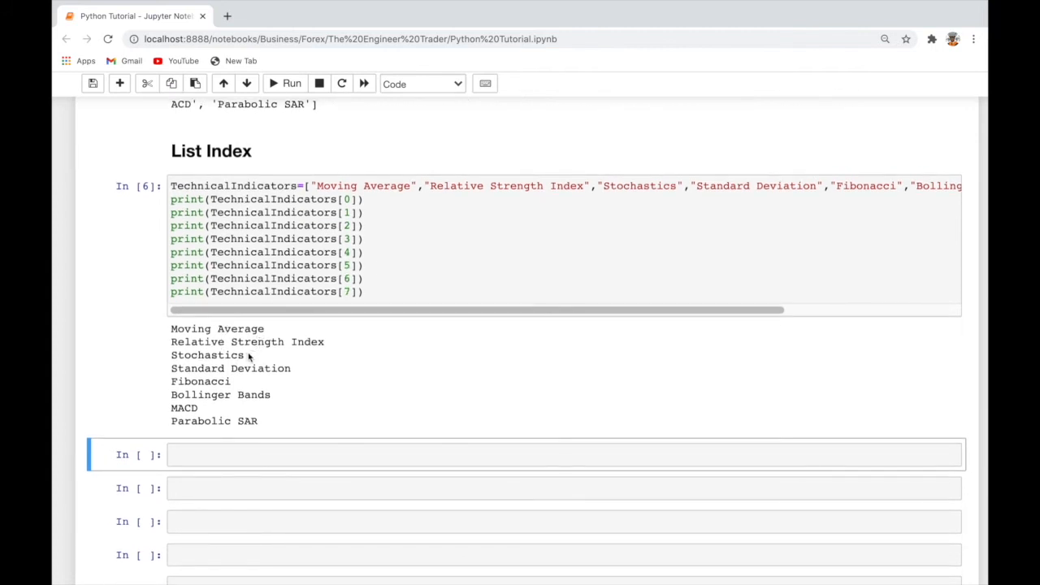
{"action": "mouse_move", "coordinate": [256, 382]}
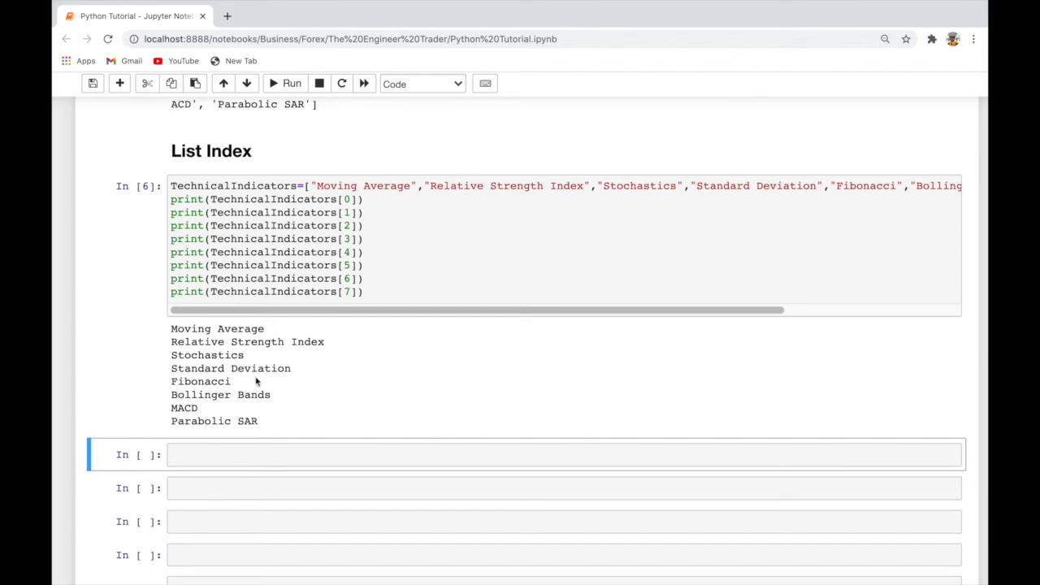
{"action": "mouse_move", "coordinate": [265, 431]}
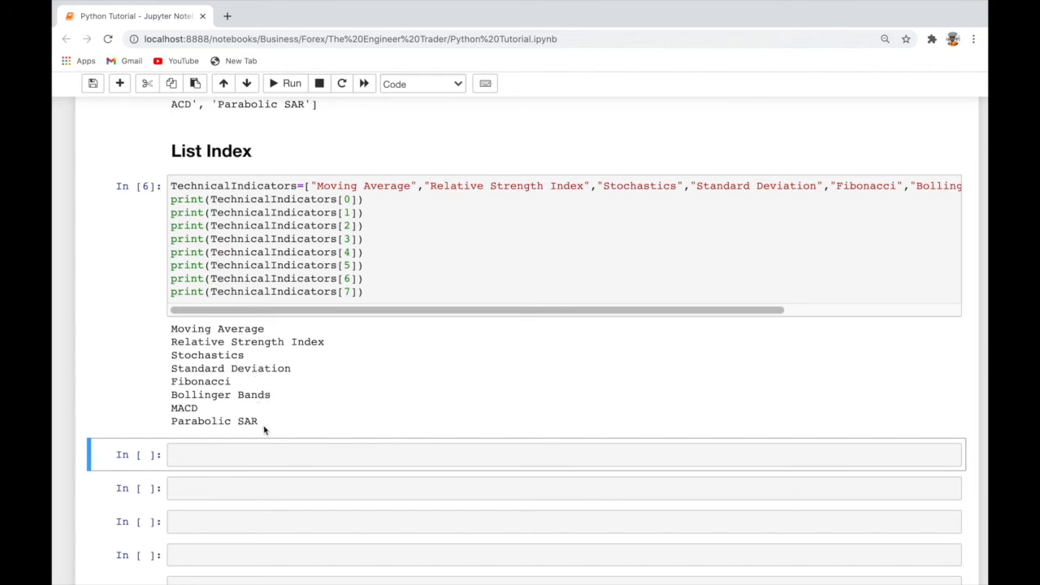
{"action": "scroll", "scroll_direction": "down", "scroll_amount": 3}
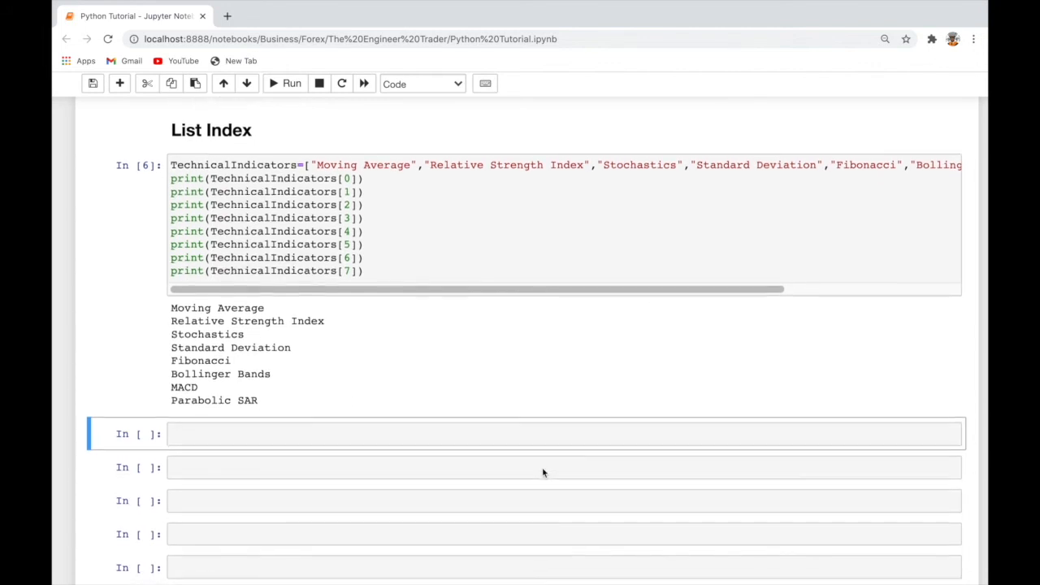